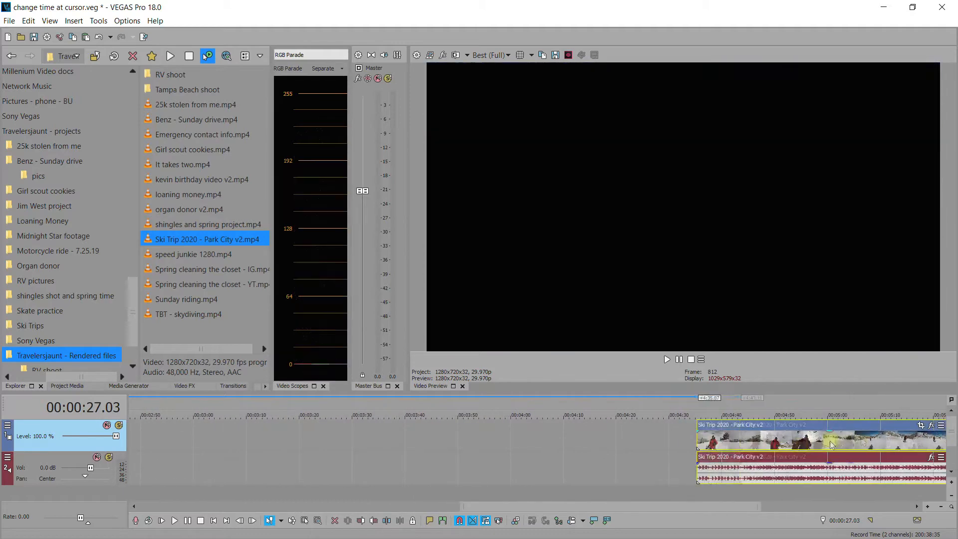
Scroll the timeline right toward the 00:05:00.00 mark for placing the Ski Trip clip
{"action": "scroll", "scroll_direction": "right", "scroll_amount": 3}
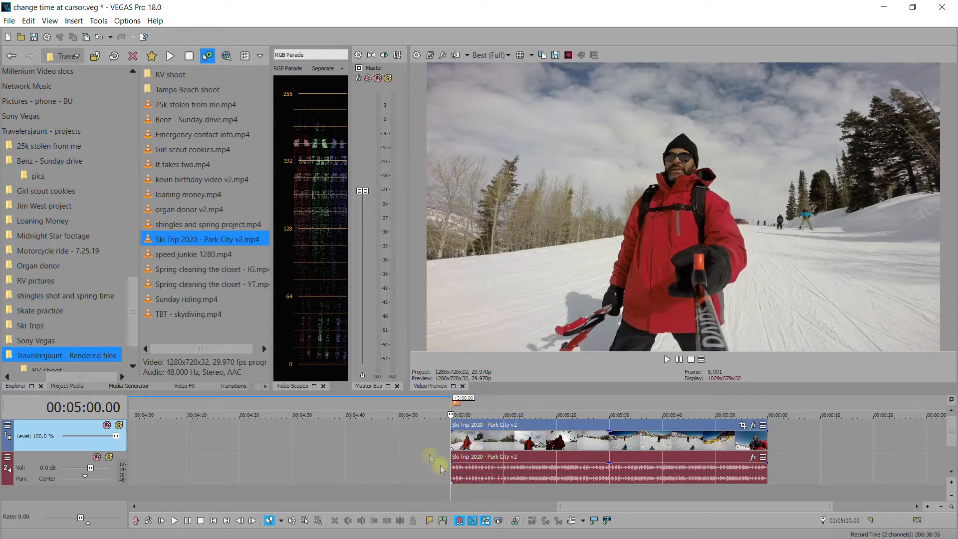
{"action": "mouse_move", "coordinate": [262, 427]}
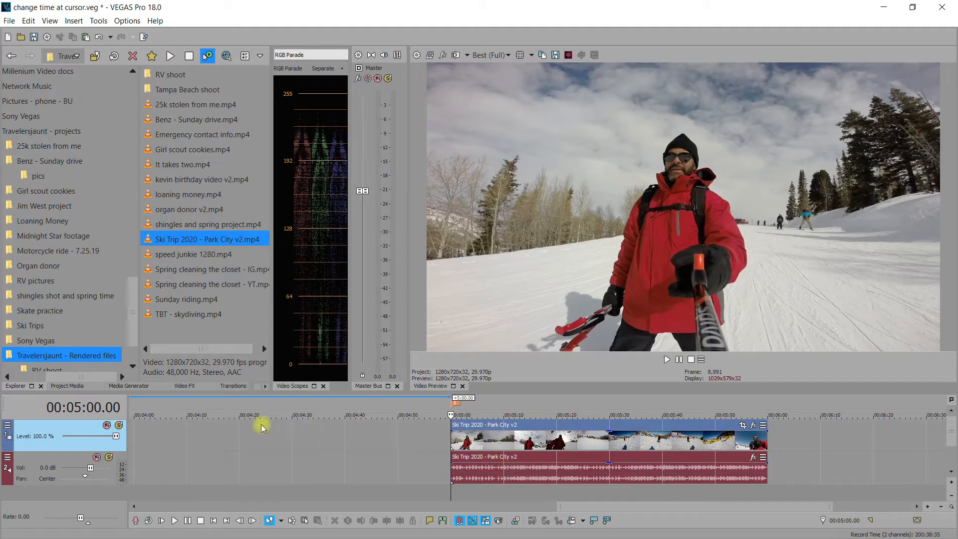
{"action": "mouse_move", "coordinate": [252, 441]}
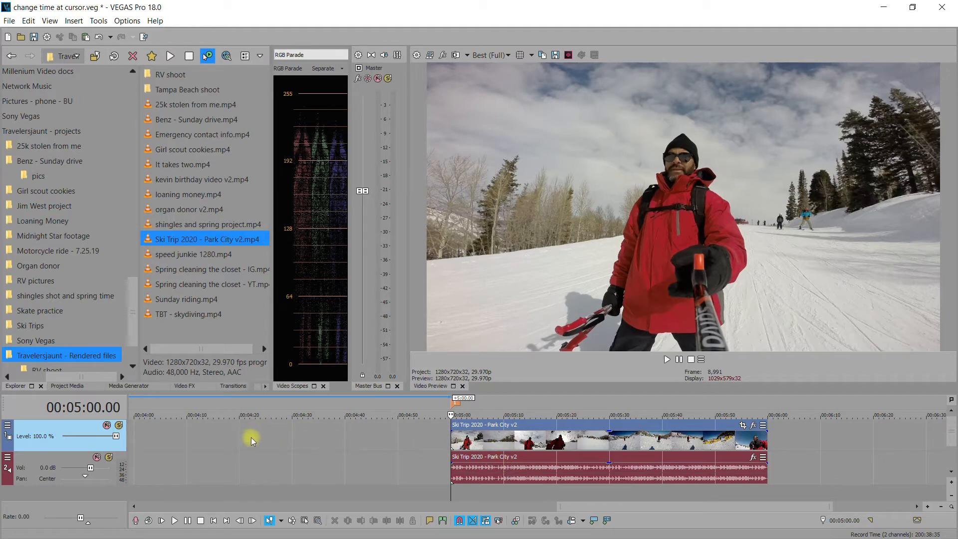
{"action": "mouse_move", "coordinate": [291, 443]}
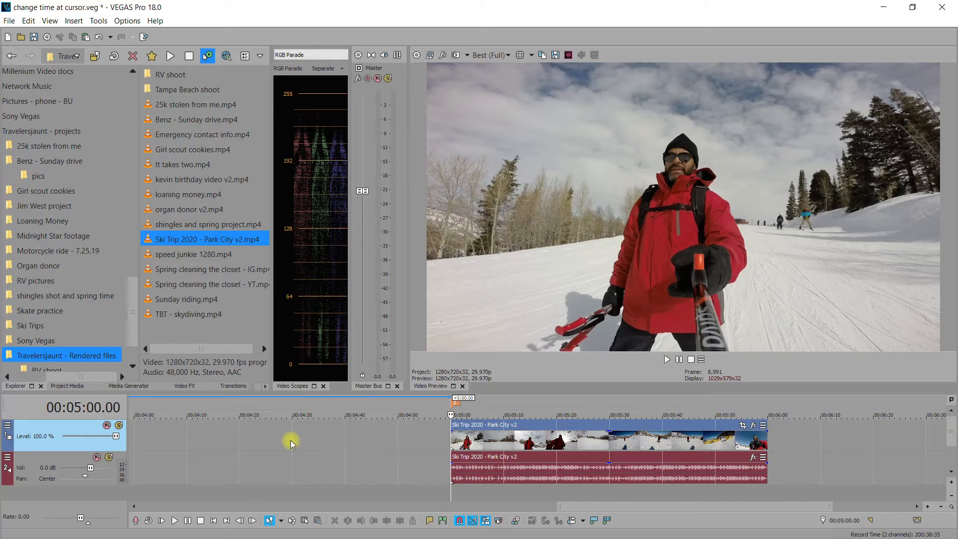
{"action": "mouse_move", "coordinate": [407, 440]}
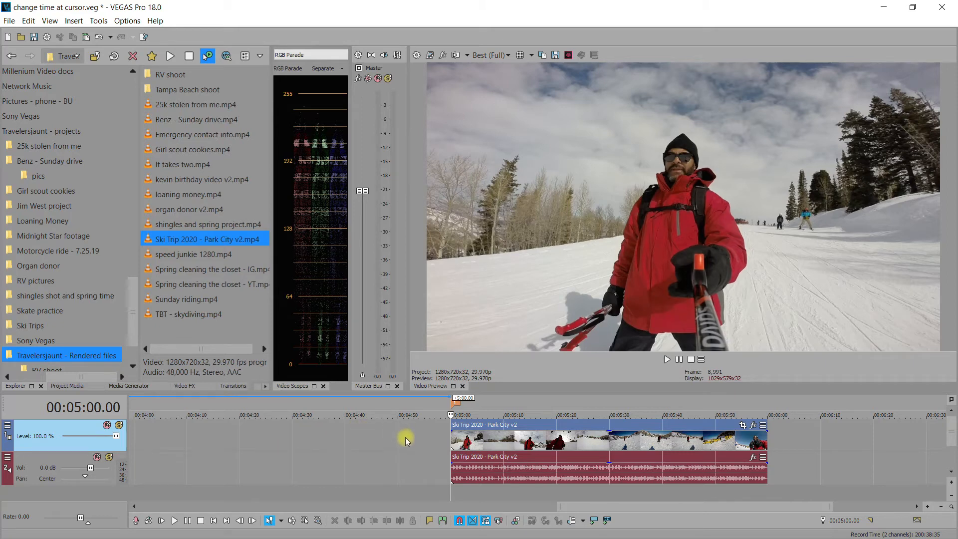
{"action": "mouse_move", "coordinate": [465, 414]}
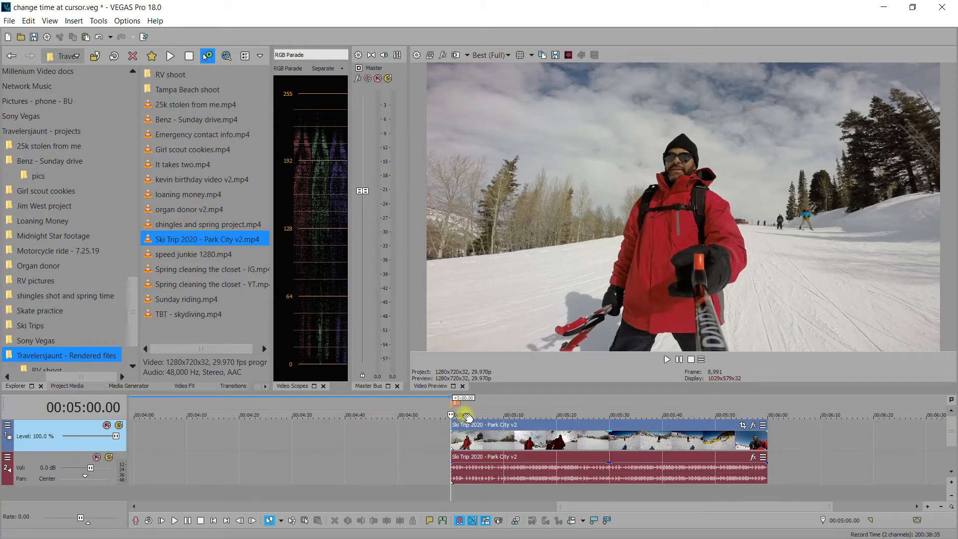
{"action": "mouse_move", "coordinate": [455, 423]}
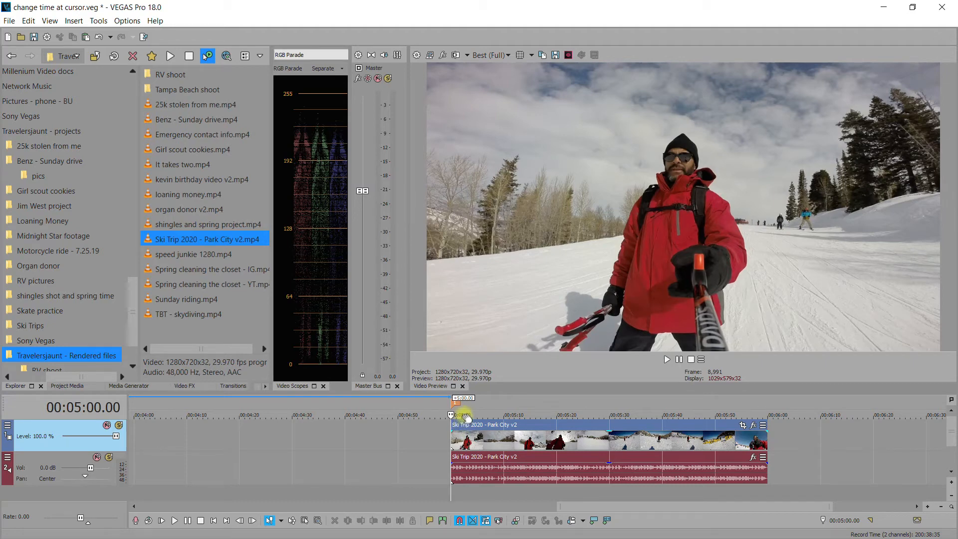
Choose Set Time at Cursor from the time ruler's context menu at the clip's start
{"action": "right_click", "coordinate": [461, 417]}
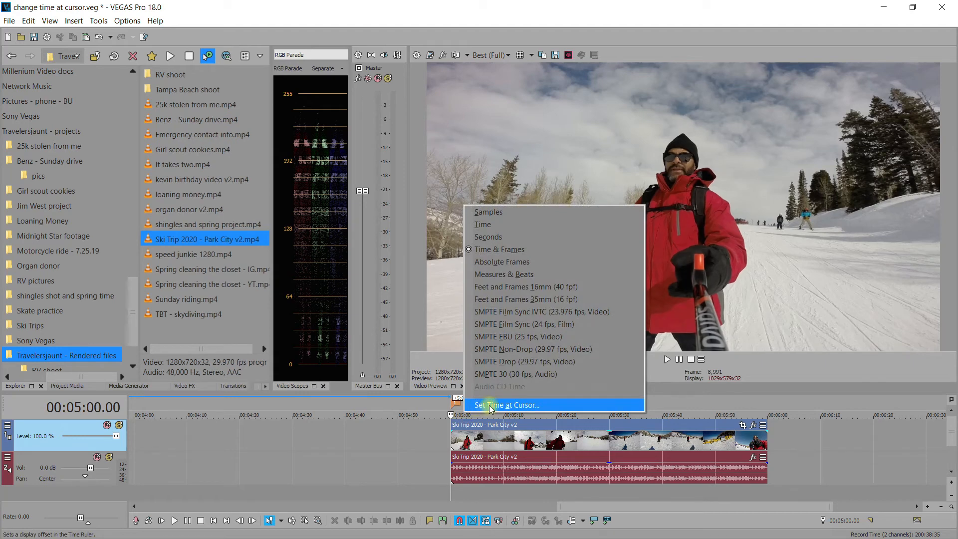
{"action": "left_click", "coordinate": [506, 405]}
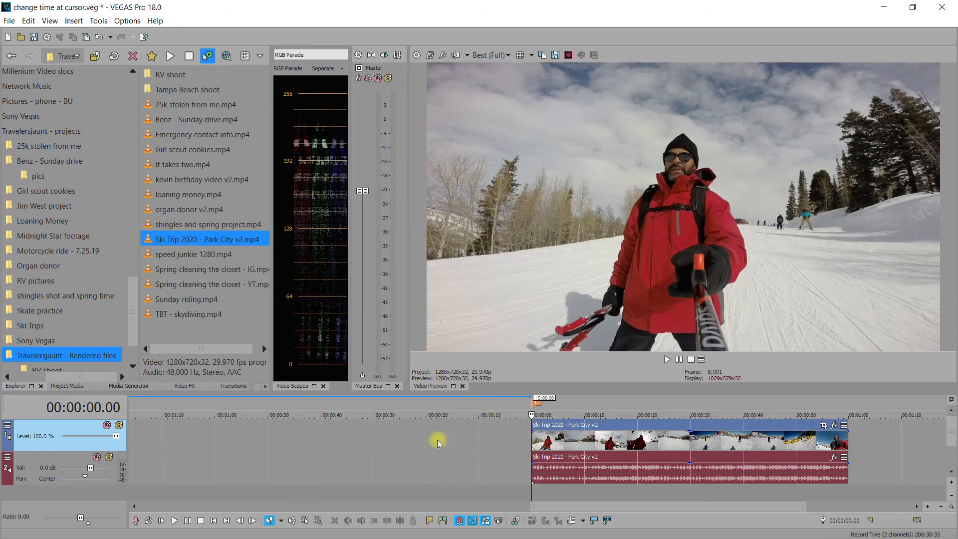
{"action": "mouse_move", "coordinate": [165, 442]}
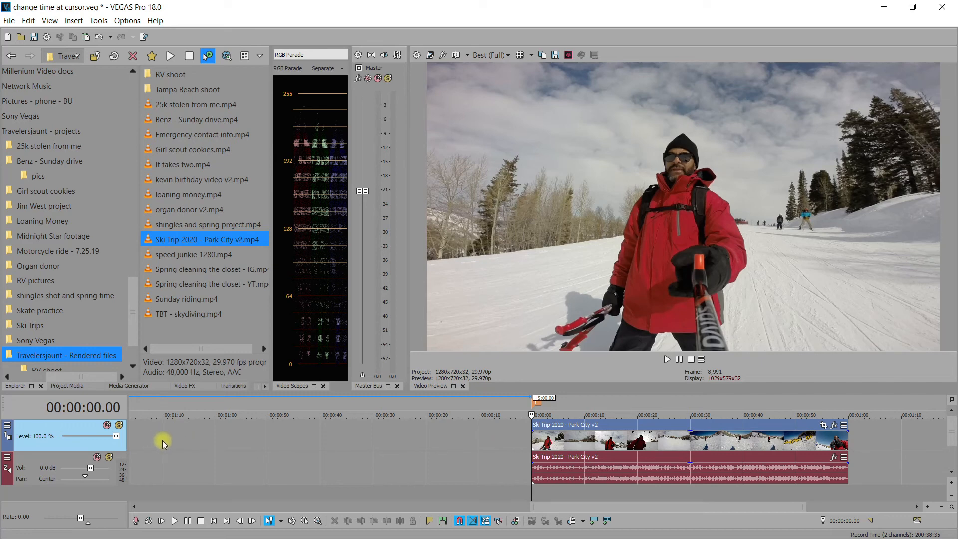